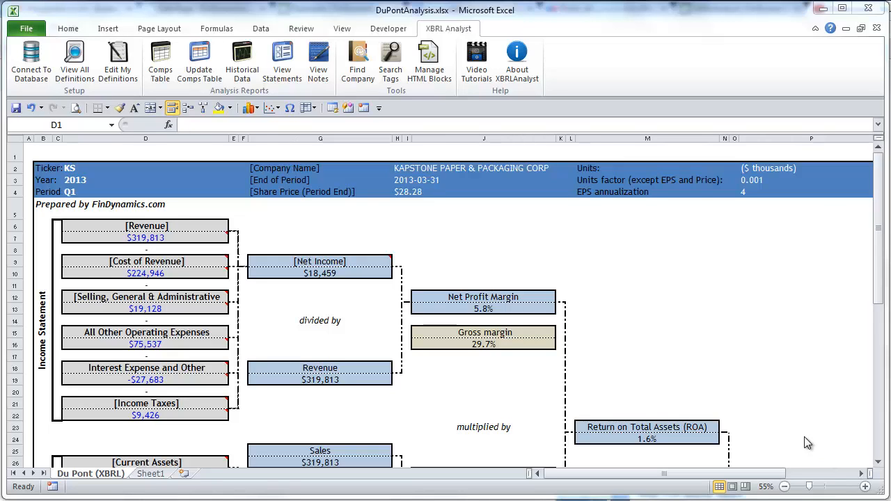
mouse_move(629, 379)
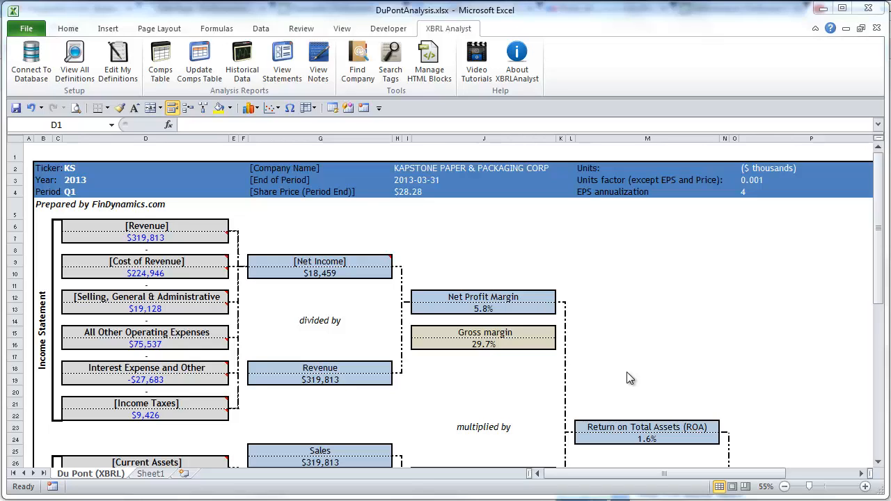
mouse_move(560, 321)
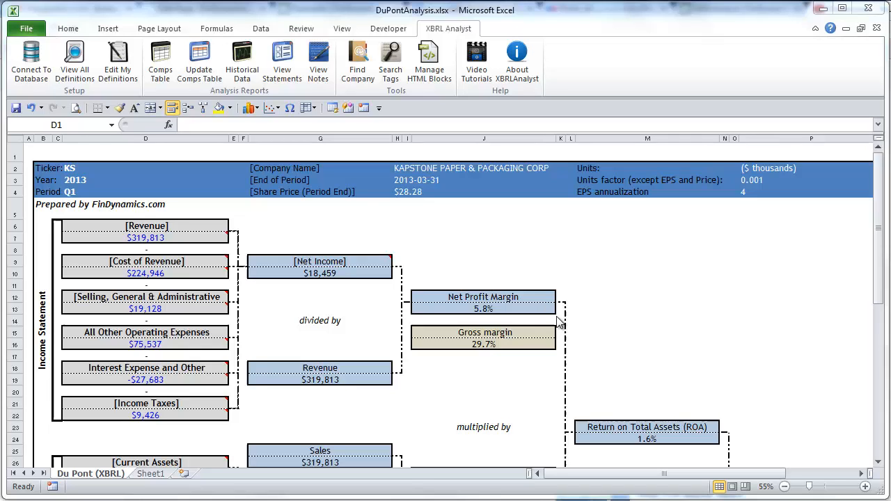
mouse_move(545, 314)
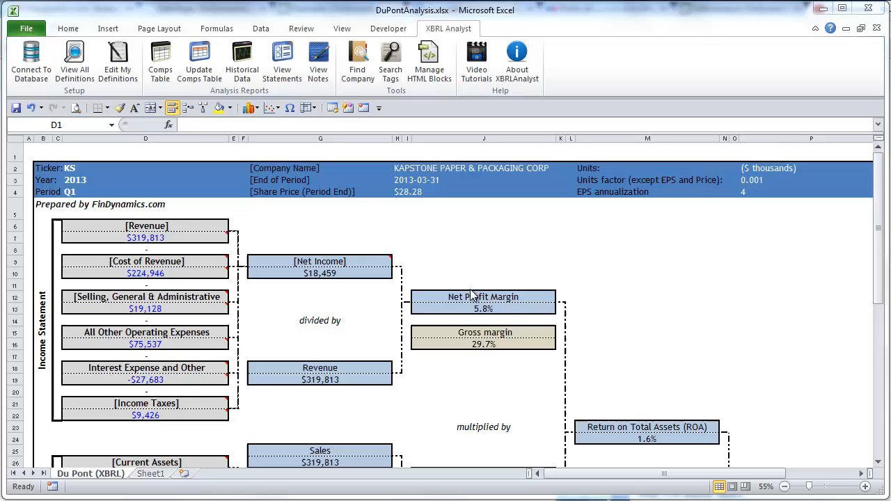
mouse_move(388, 267)
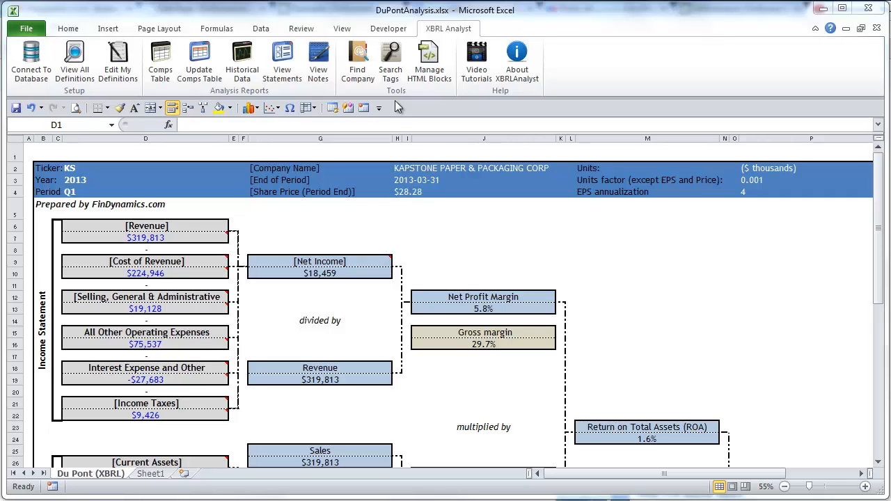
mouse_move(430, 21)
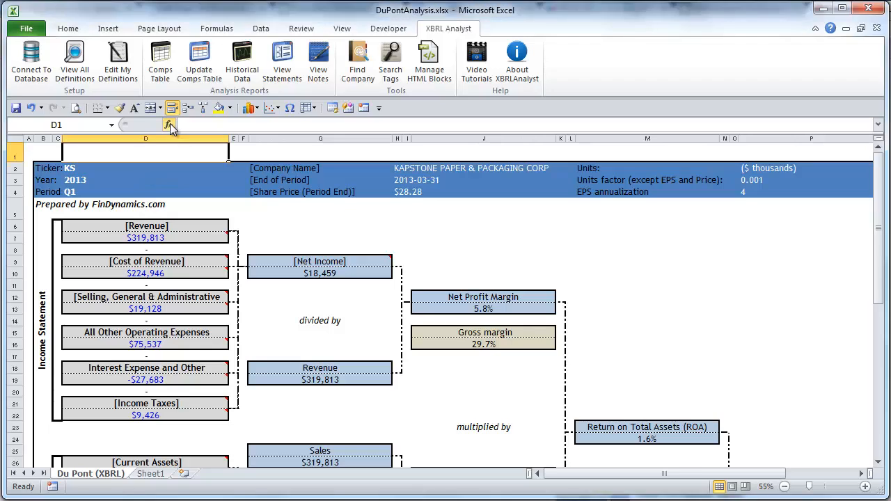
- Choose the XBRLFact function from the XBRL Analyst category for cell D1
click(169, 125)
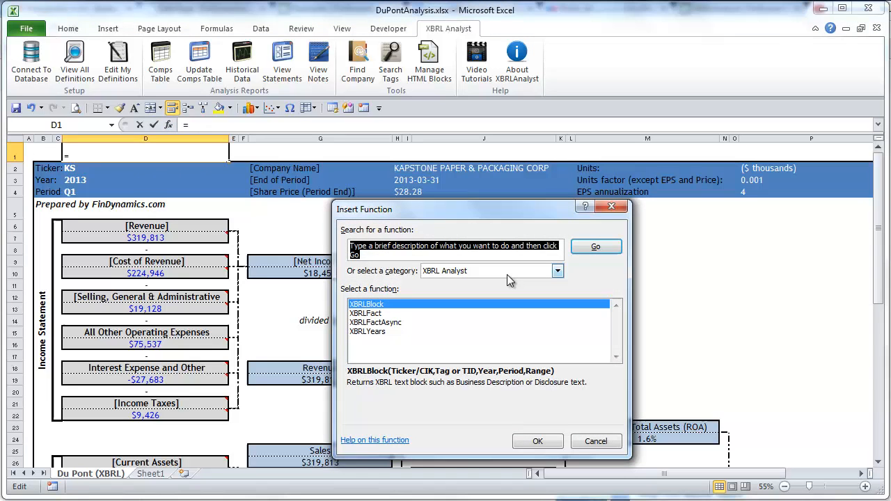
mouse_move(514, 274)
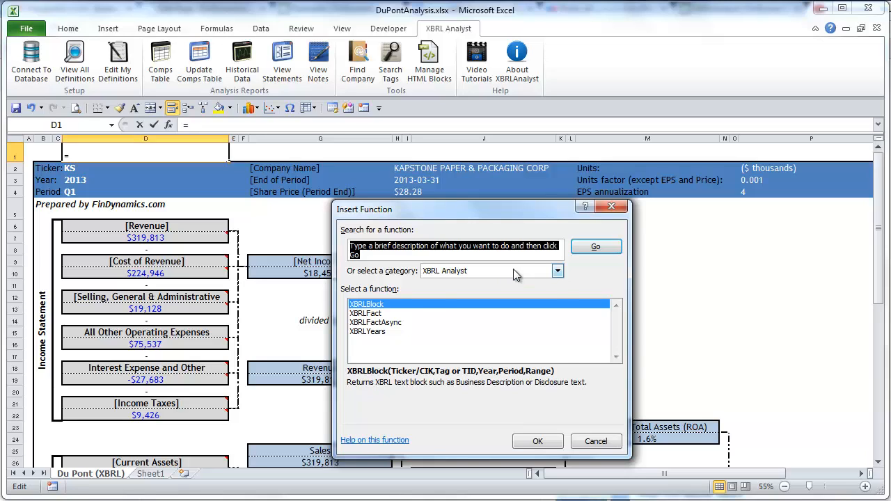
click(557, 270)
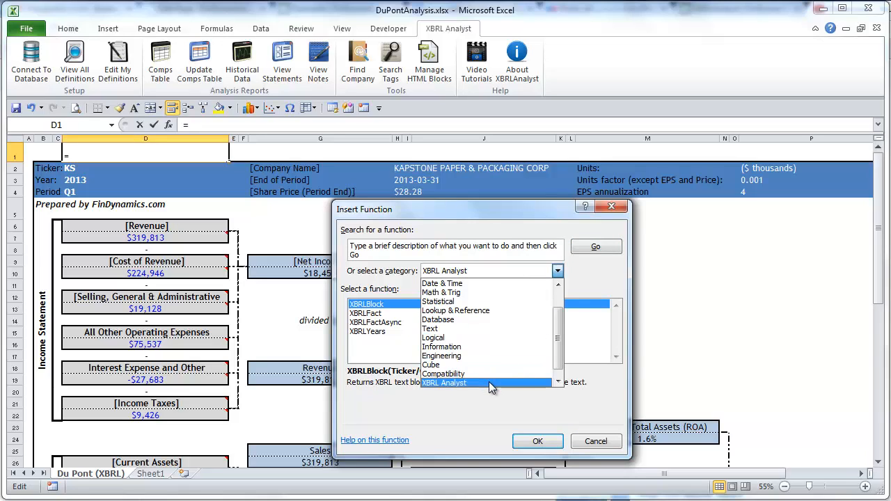
scroll(down, 3)
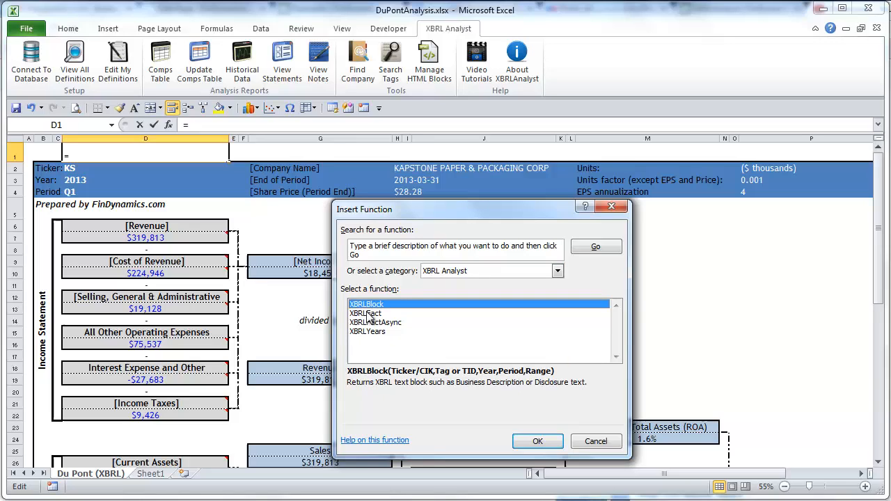
mouse_move(370, 322)
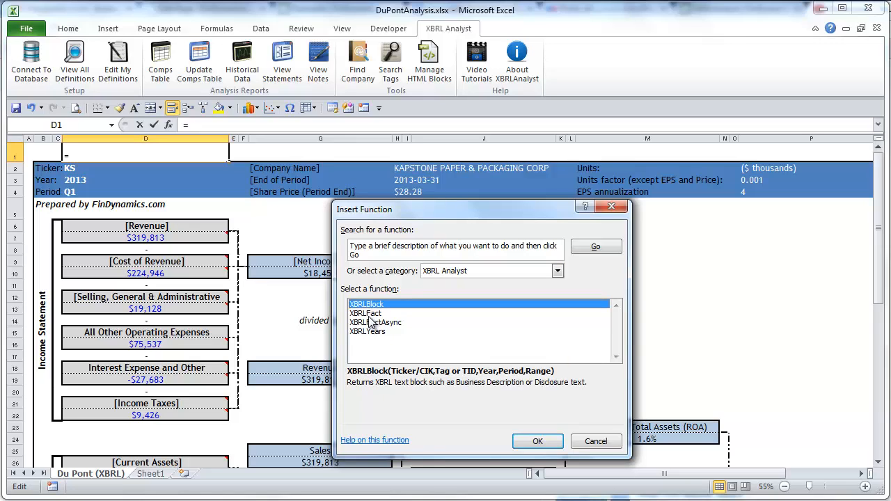
click(364, 313)
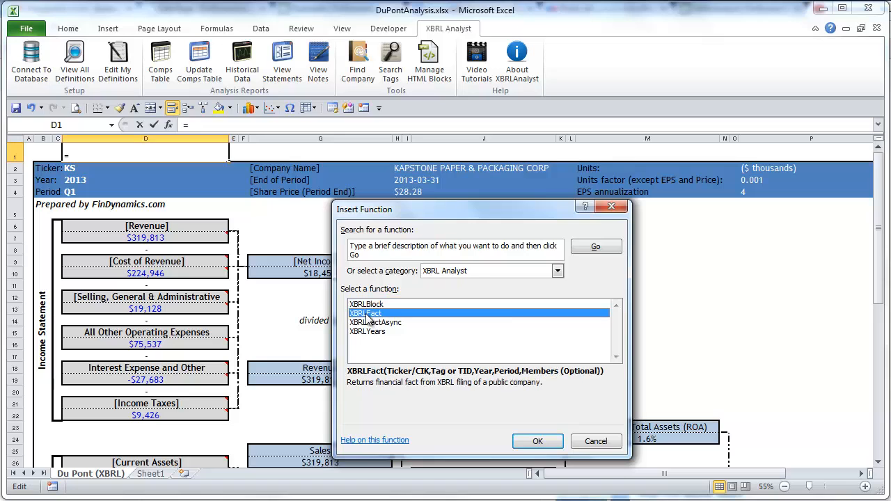
- Review the empty XBRLFact argument fields, then cancel leaving D1 empty
click(538, 441)
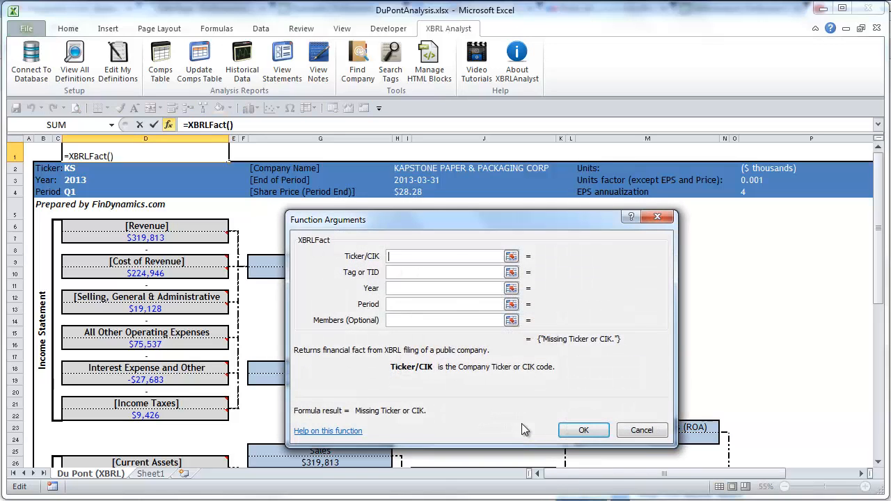
mouse_move(369, 254)
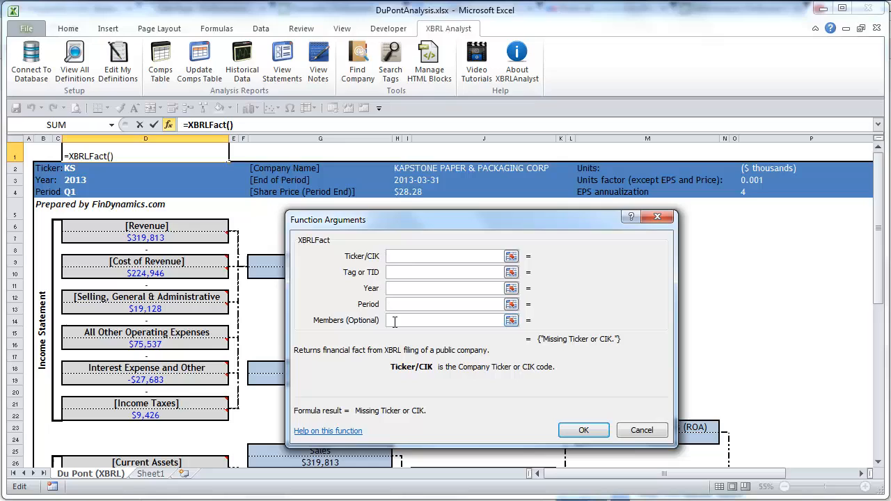
mouse_move(392, 270)
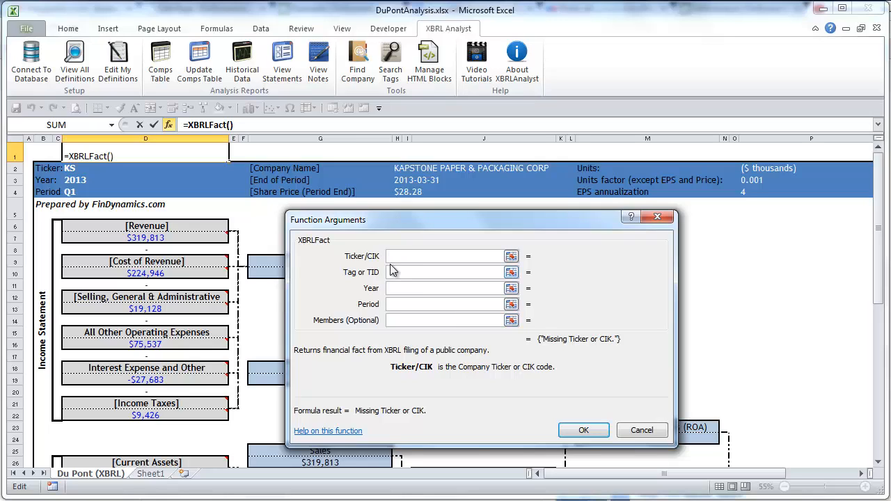
mouse_move(397, 304)
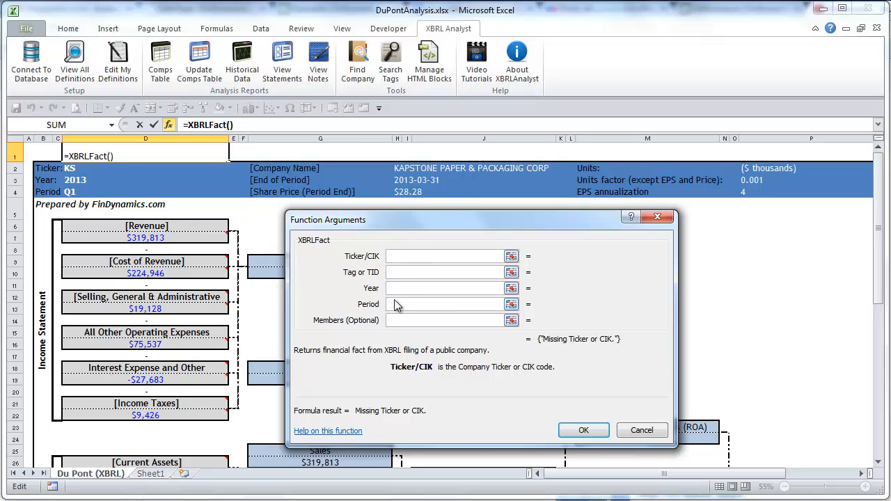
click(640, 428)
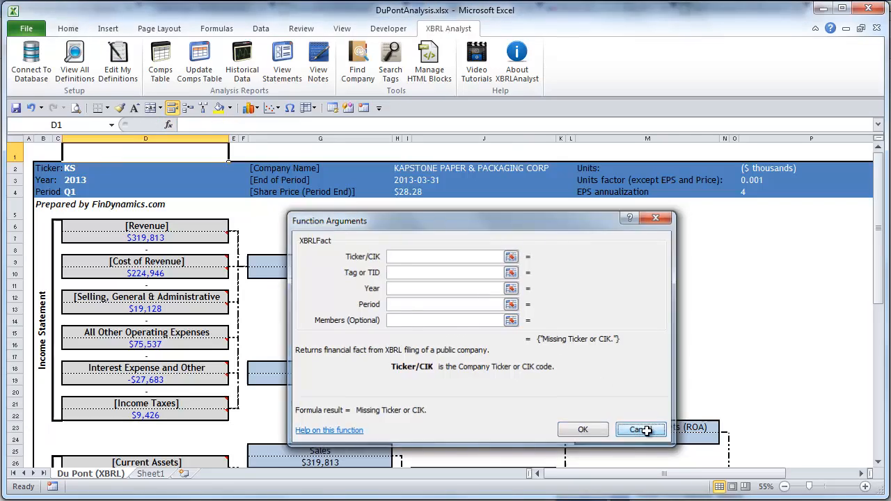
click(640, 429)
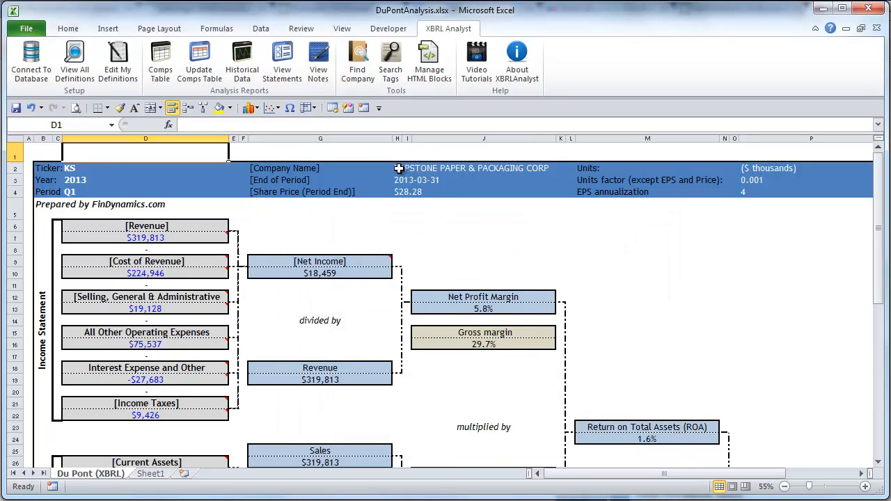
- Select the company-name cell whose XBRLFact formula previews KAPSTONE PAPER PACKAGING CORP
click(483, 167)
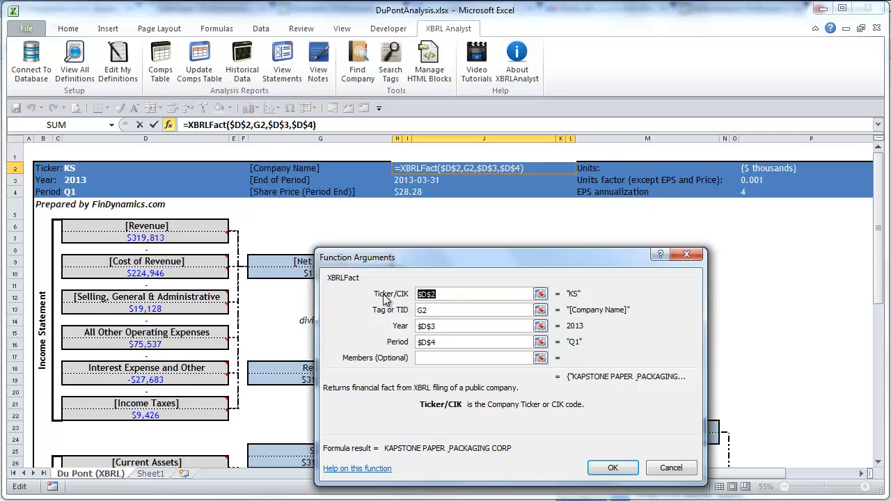
mouse_move(407, 304)
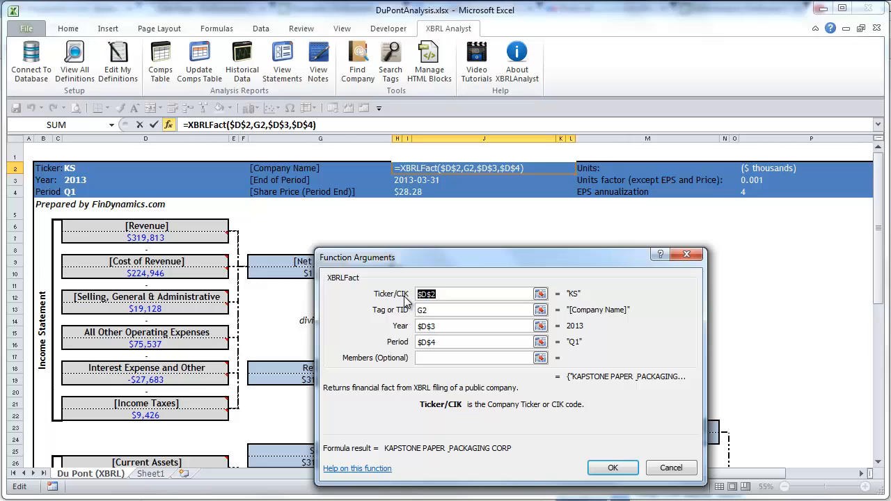
mouse_move(146, 203)
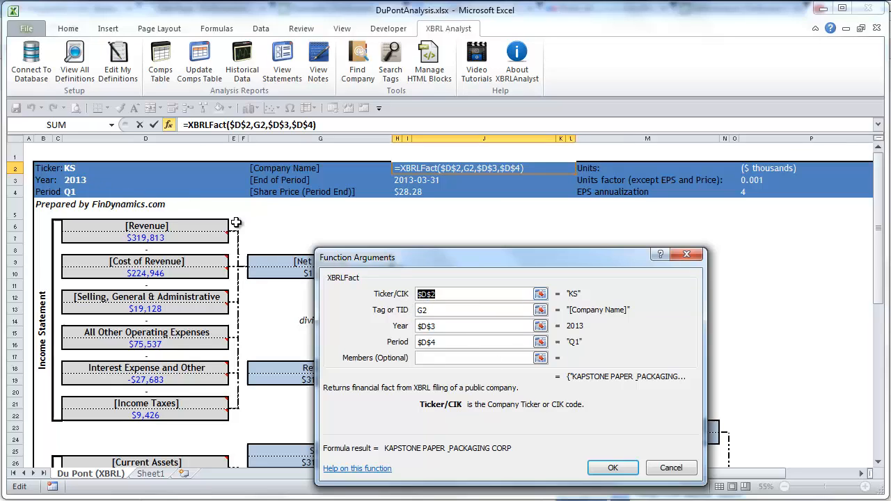
mouse_move(70, 167)
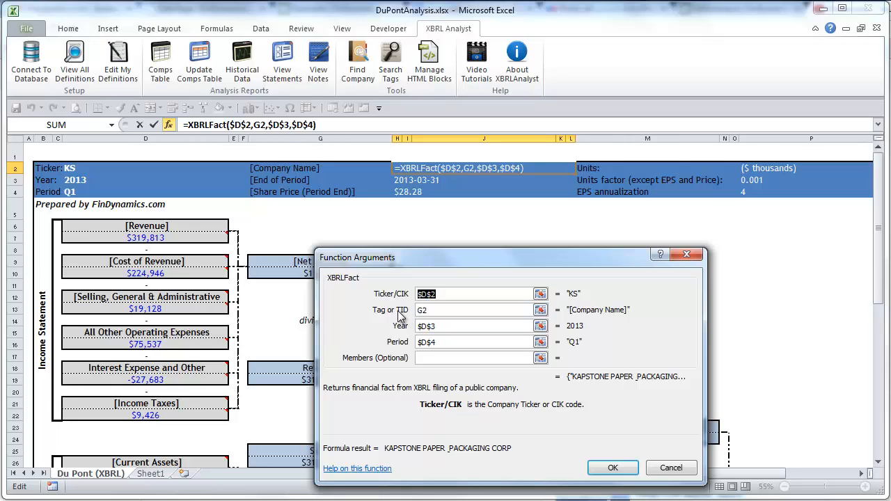
mouse_move(403, 317)
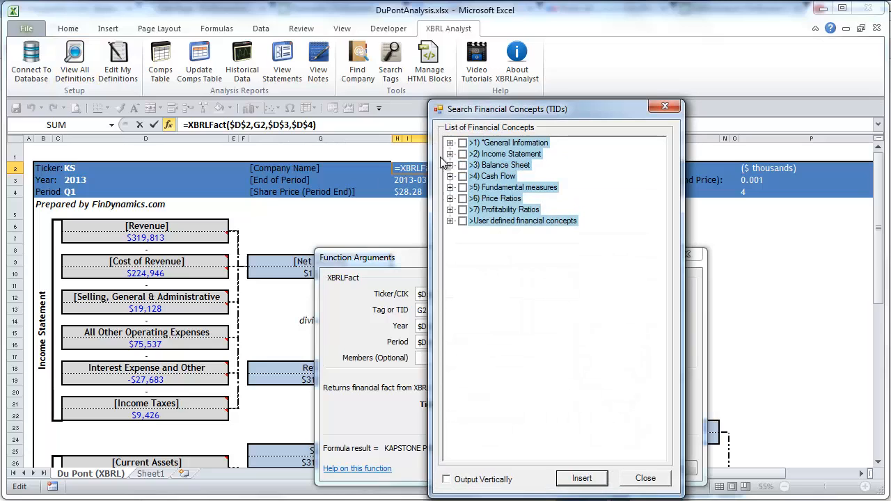
mouse_move(451, 160)
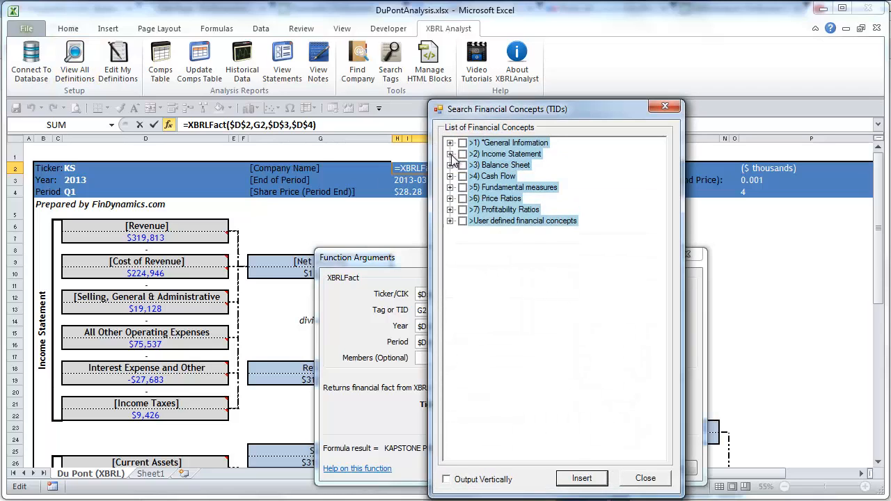
click(451, 153)
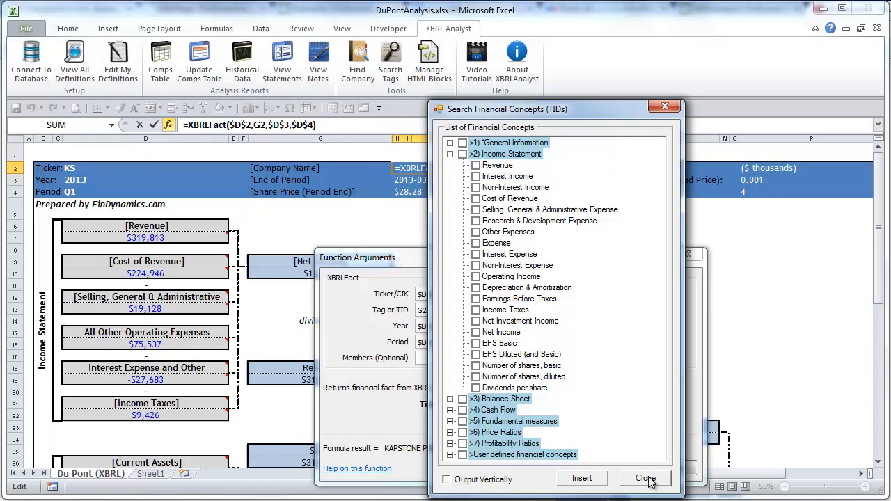
click(644, 479)
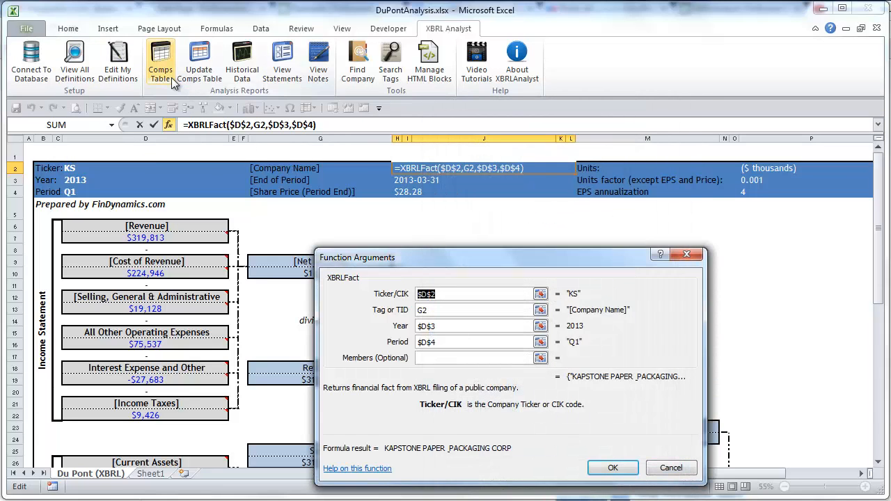
mouse_move(160, 59)
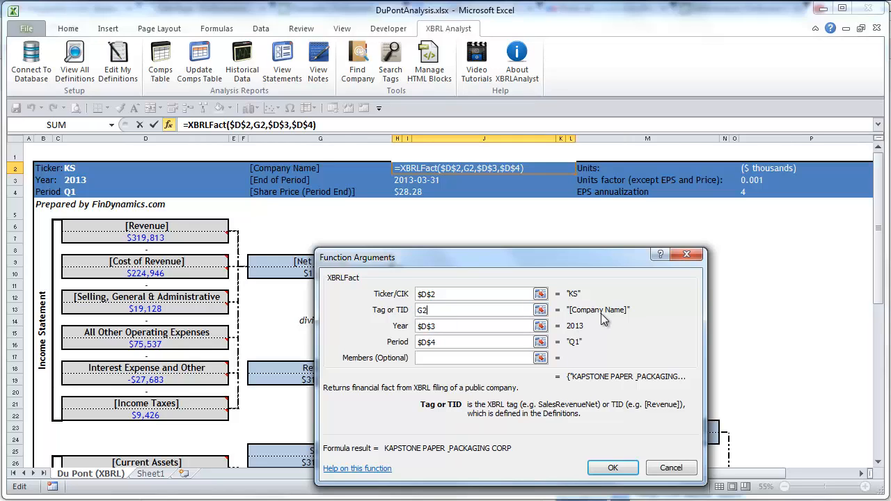
mouse_move(571, 317)
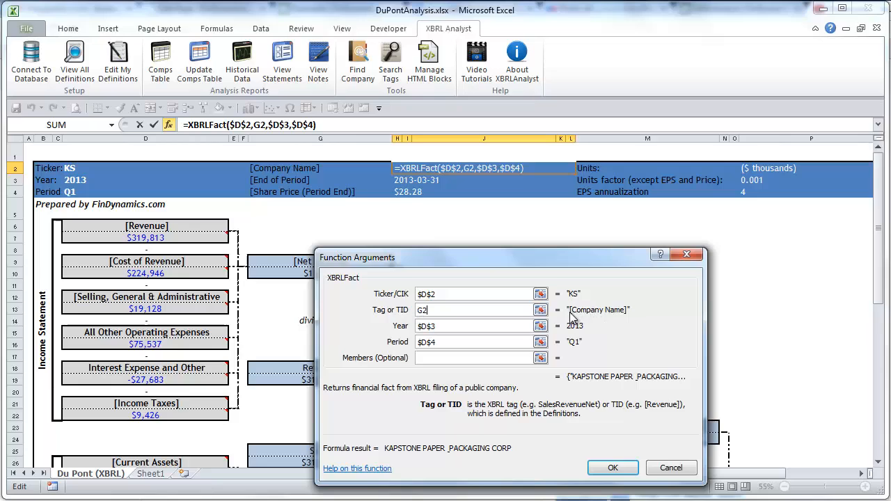
mouse_move(320, 172)
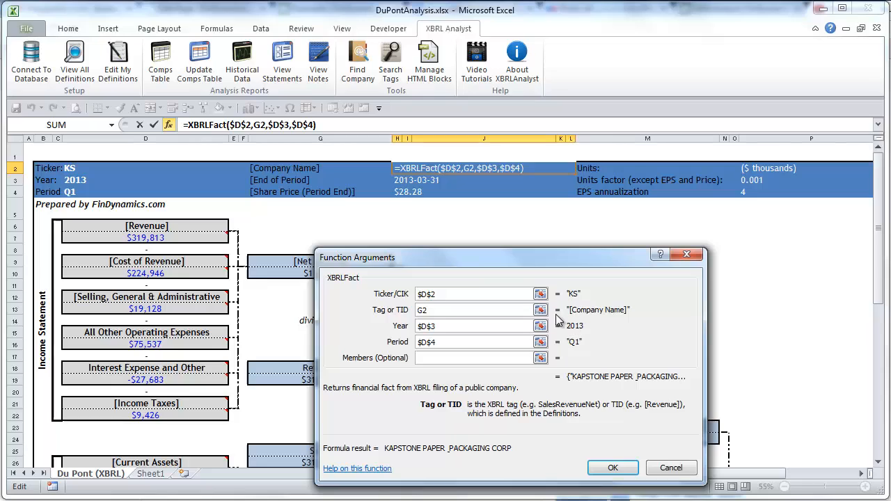
mouse_move(591, 319)
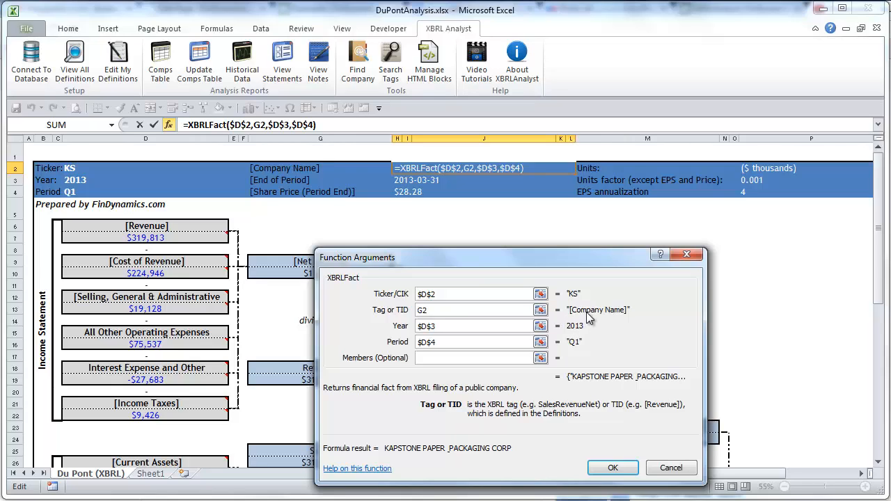
mouse_move(576, 320)
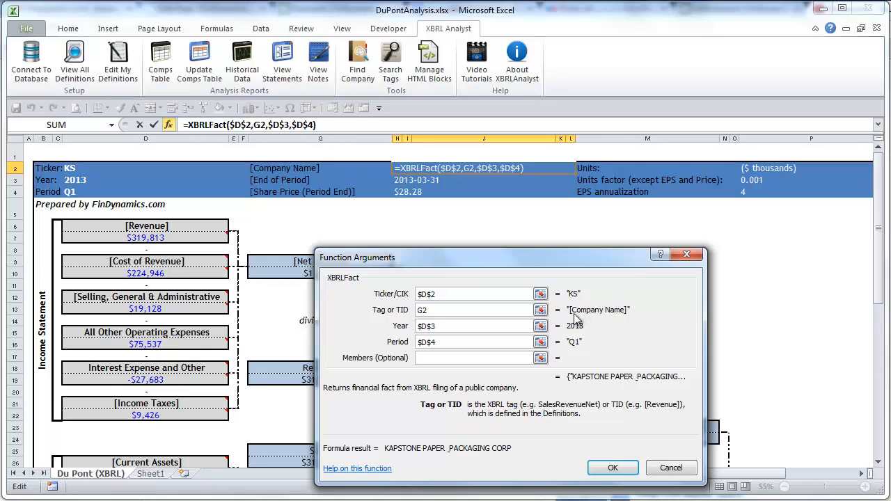
mouse_move(639, 320)
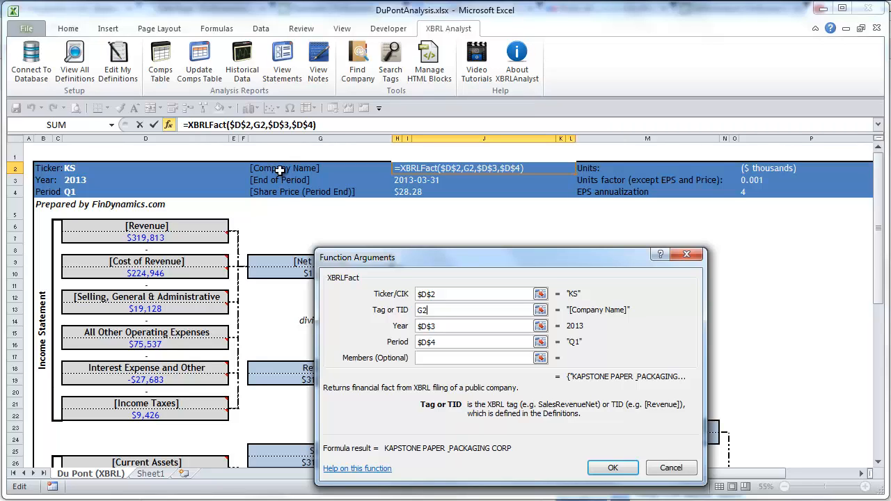
mouse_move(411, 214)
text(+)
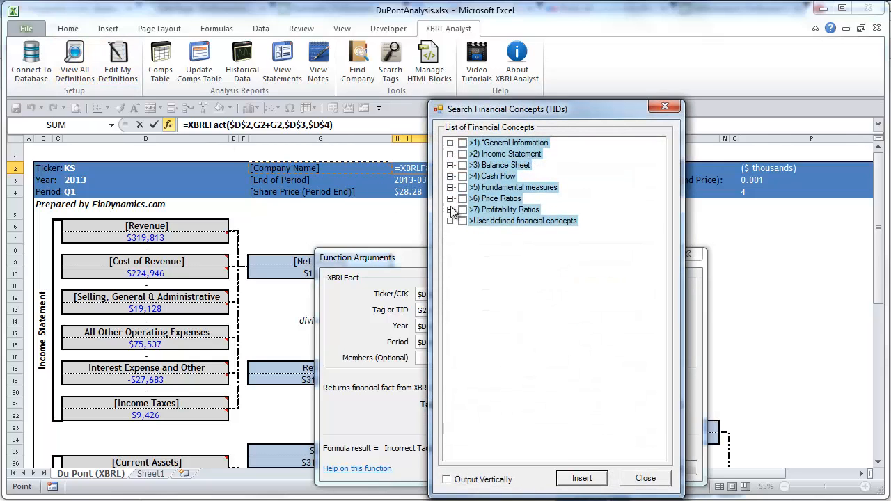
click(451, 220)
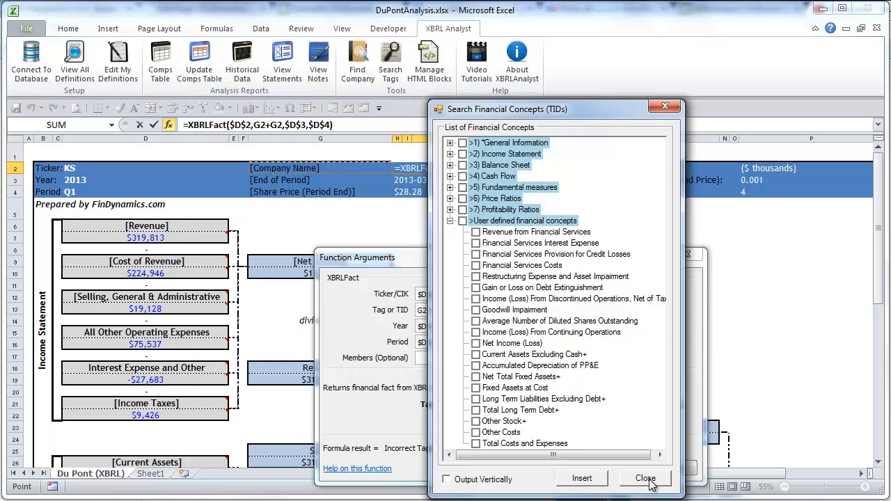
click(642, 479)
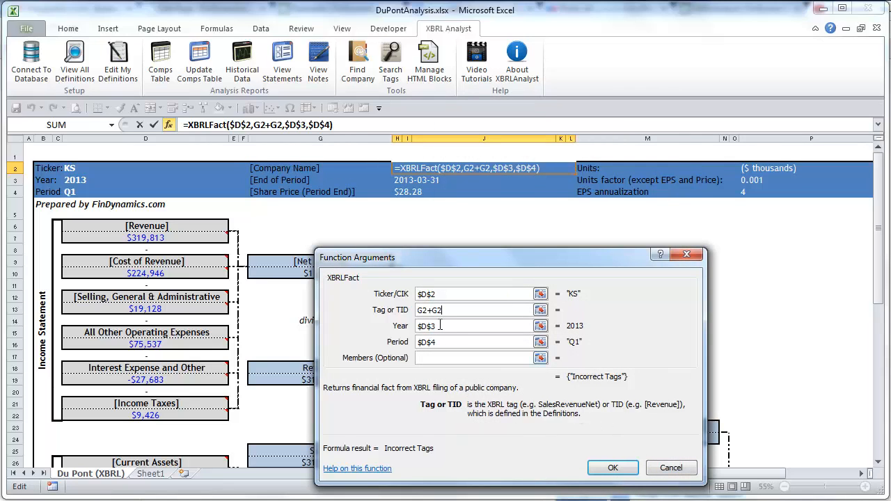
click(612, 468)
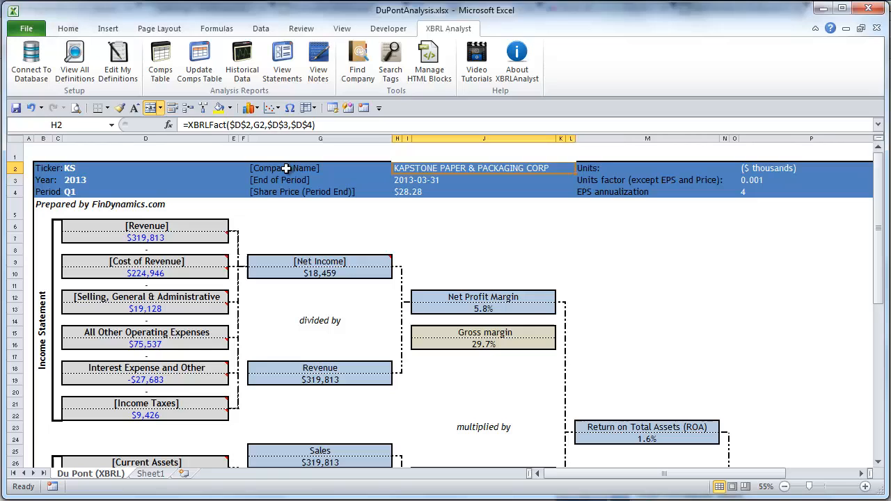
click(145, 237)
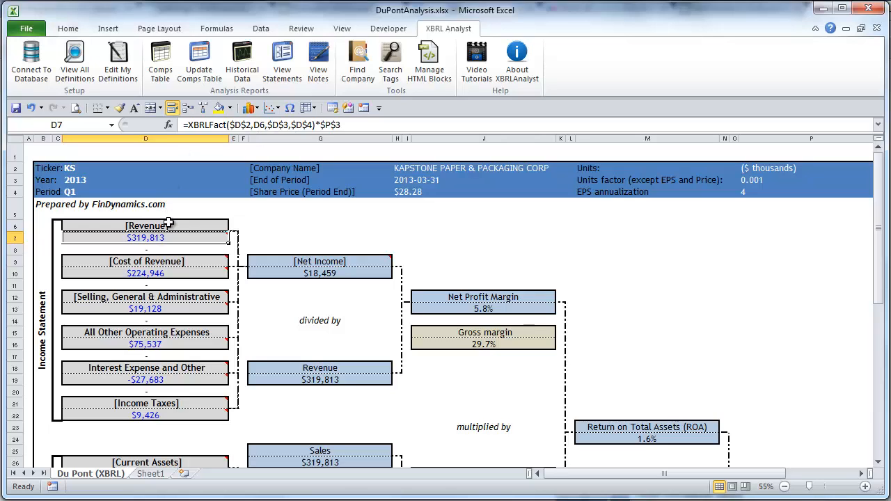
mouse_move(180, 234)
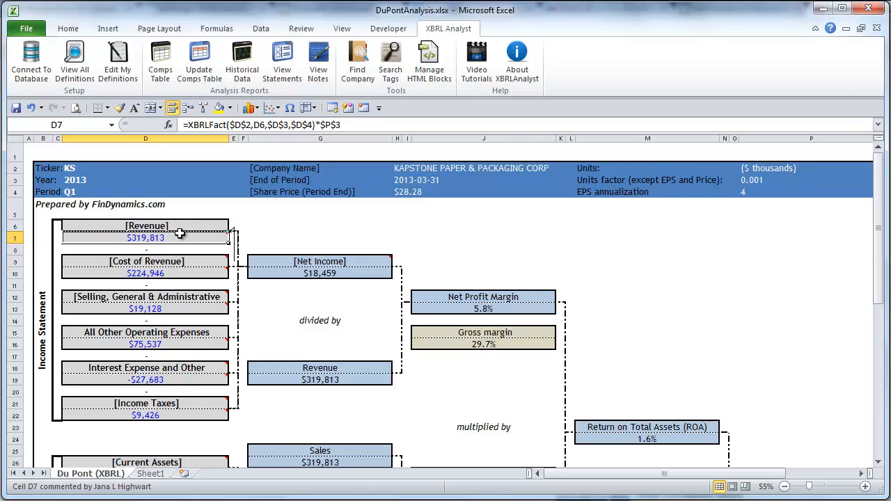
click(175, 273)
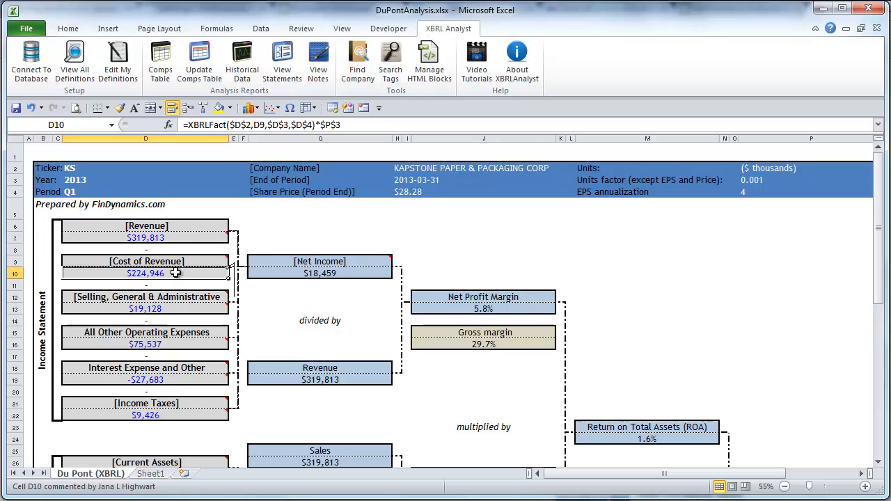
click(144, 344)
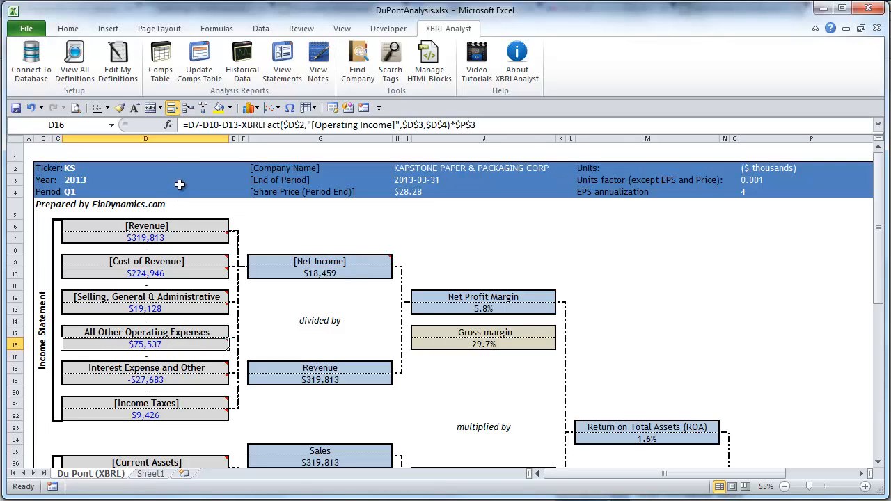
double_click(145, 344)
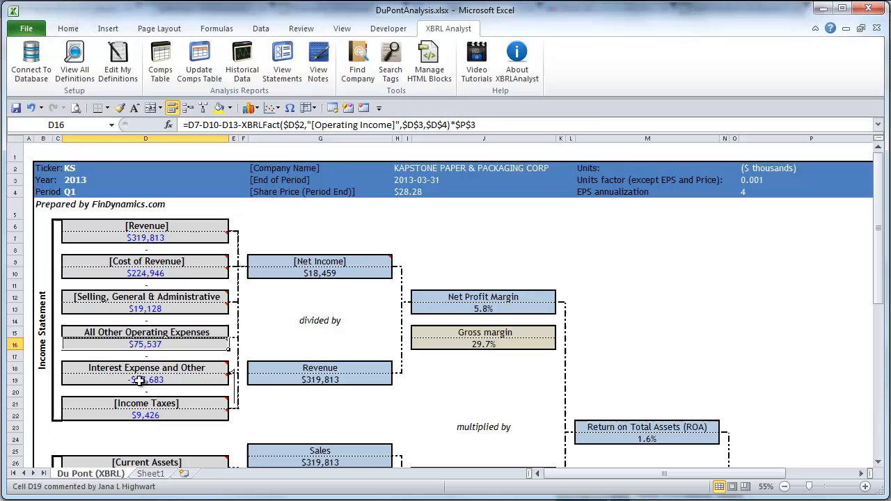
click(145, 380)
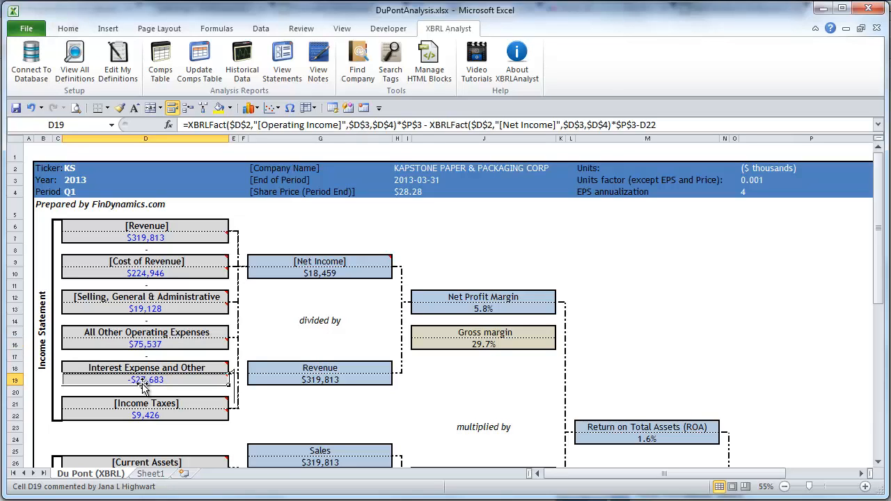
mouse_move(160, 381)
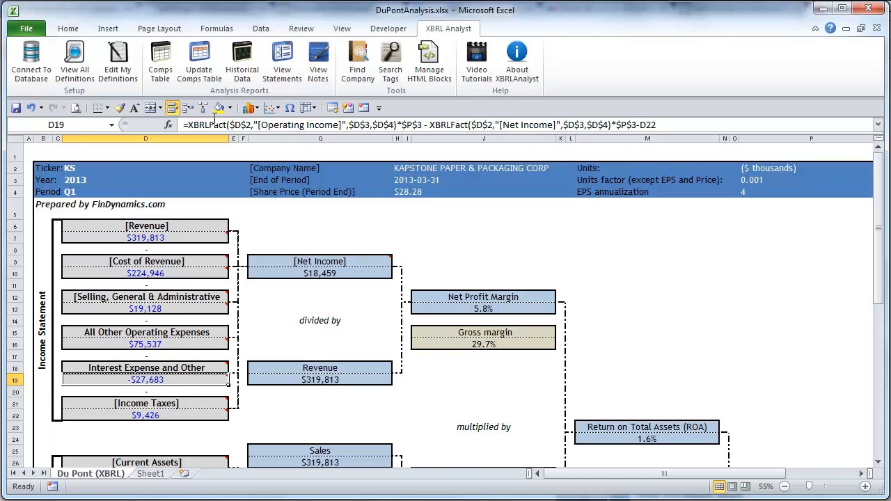
mouse_move(216, 125)
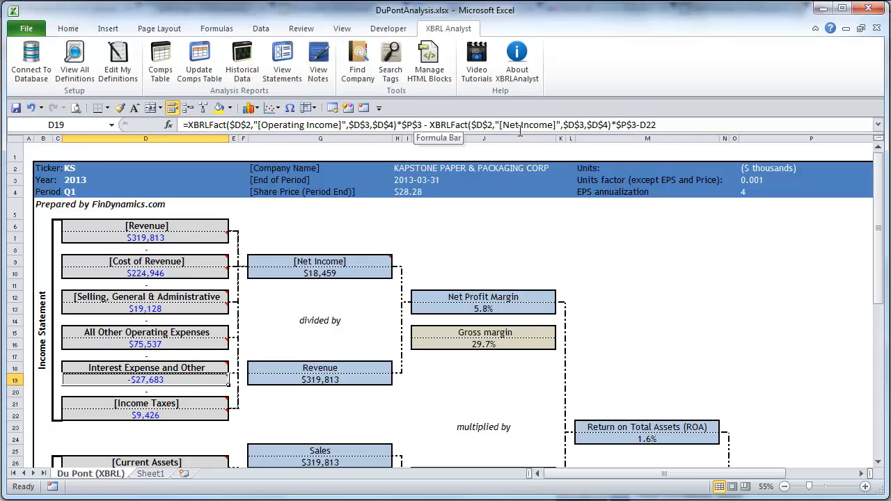
mouse_move(517, 132)
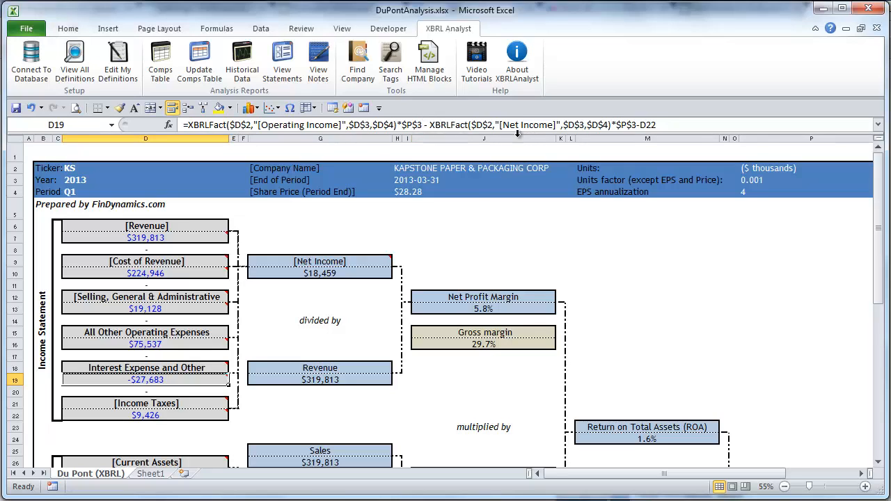
- Scroll down the sheet to view the DuPont chart toward Return on Equity
scroll(down, 3)
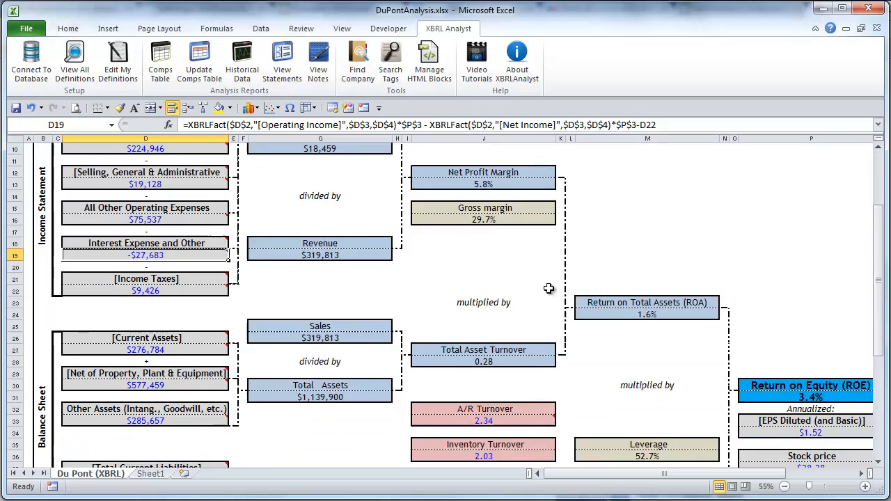
scroll(down, 3)
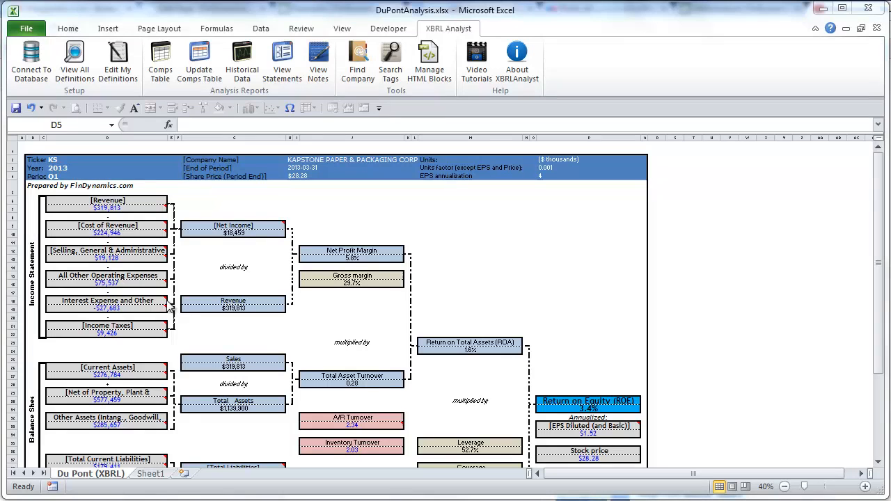
mouse_move(253, 299)
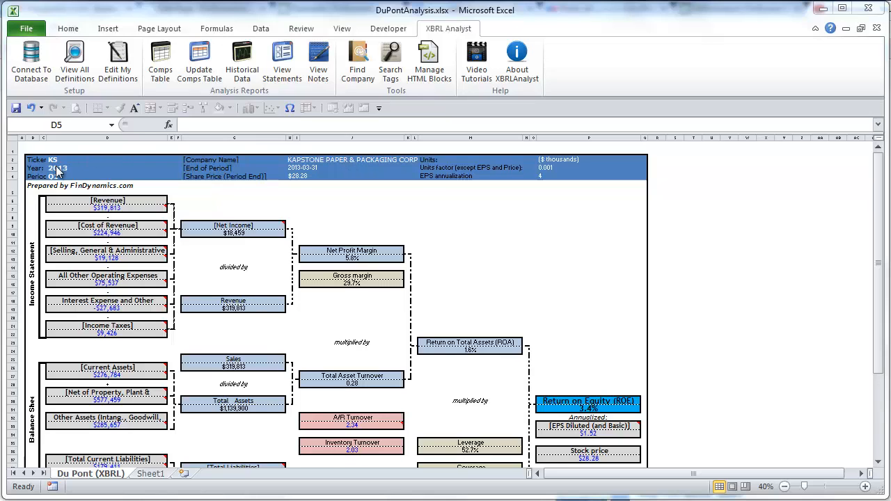
- Set the period in D4 to Q2 and review the refreshed 2013-06-30 figures
click(57, 175)
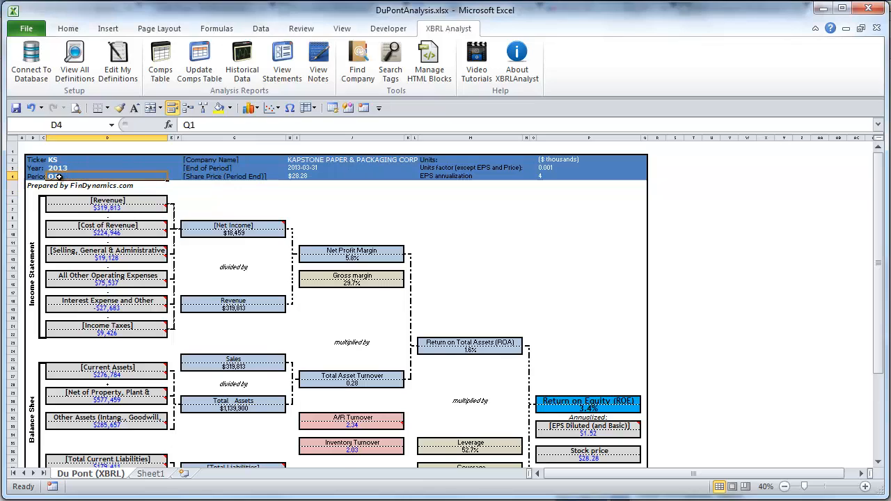
text(Q1)
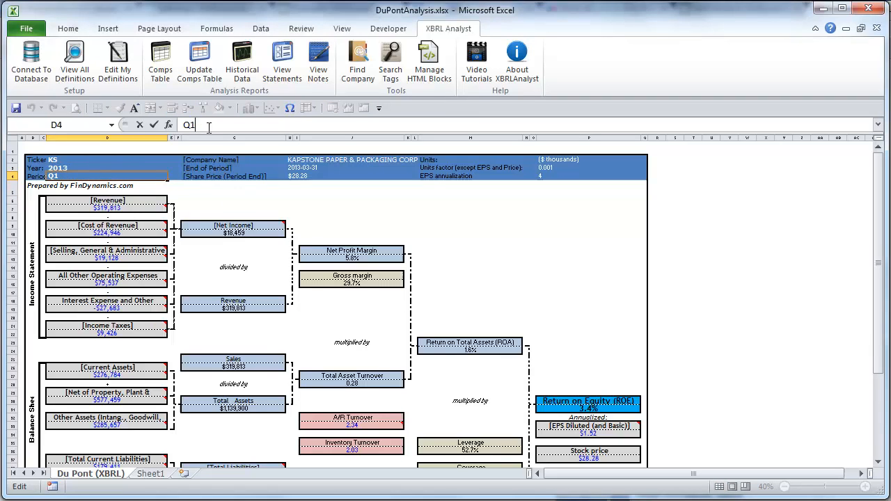
text(Q2)
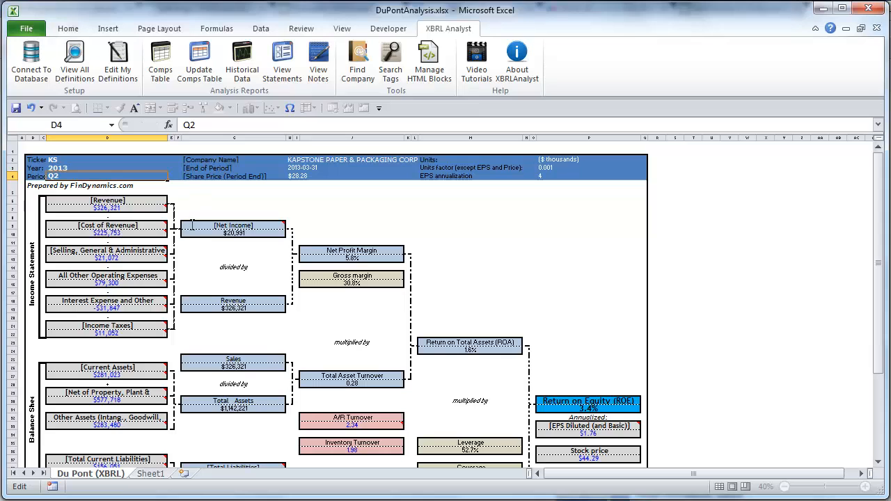
scroll(down, 3)
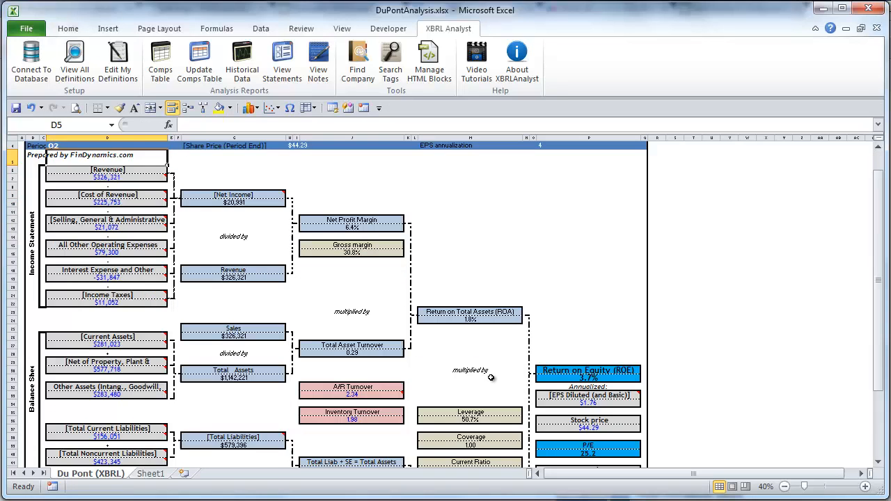
scroll(down, 3)
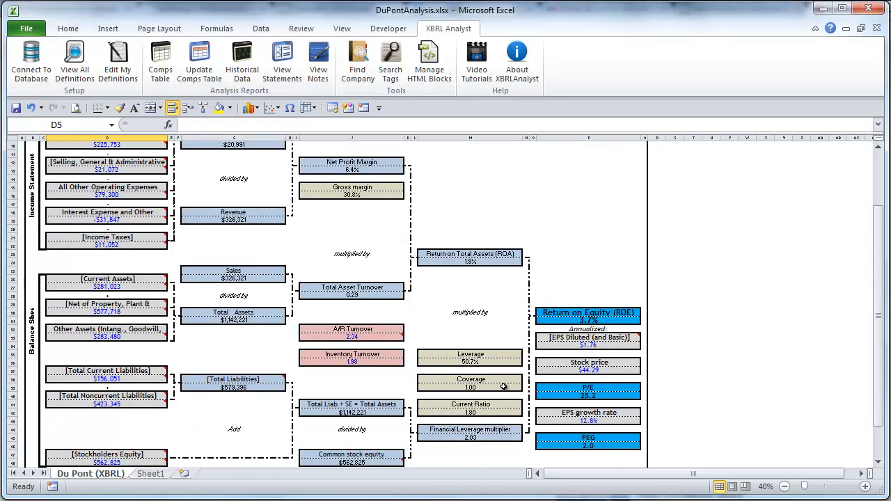
click(587, 443)
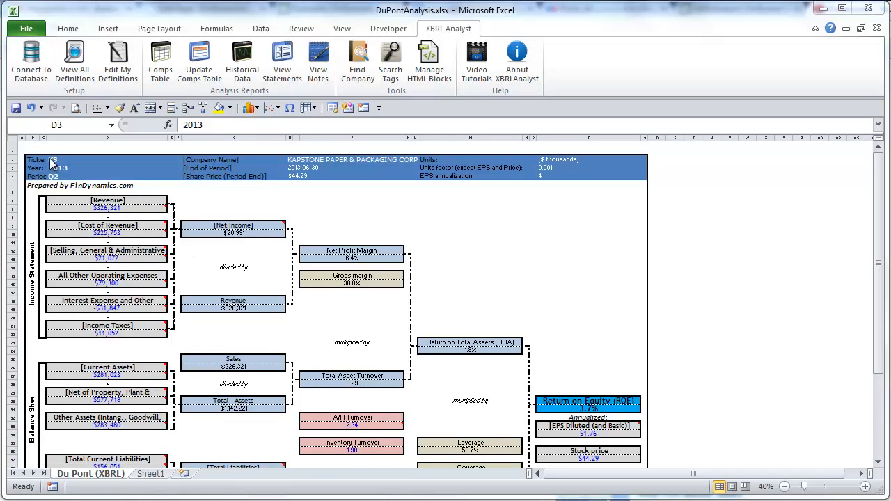
- Change the ticker in D2 from KS to NP so the model analyses Neenah Paper Inc
text(KS)
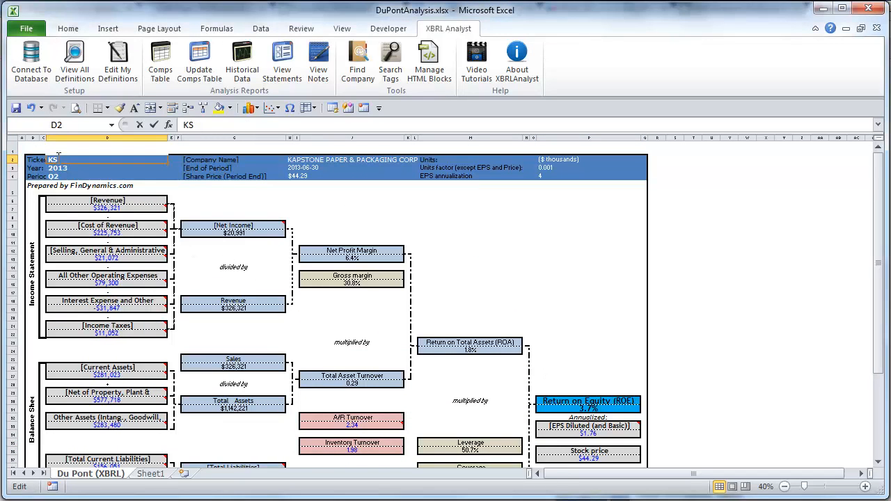
text(N)
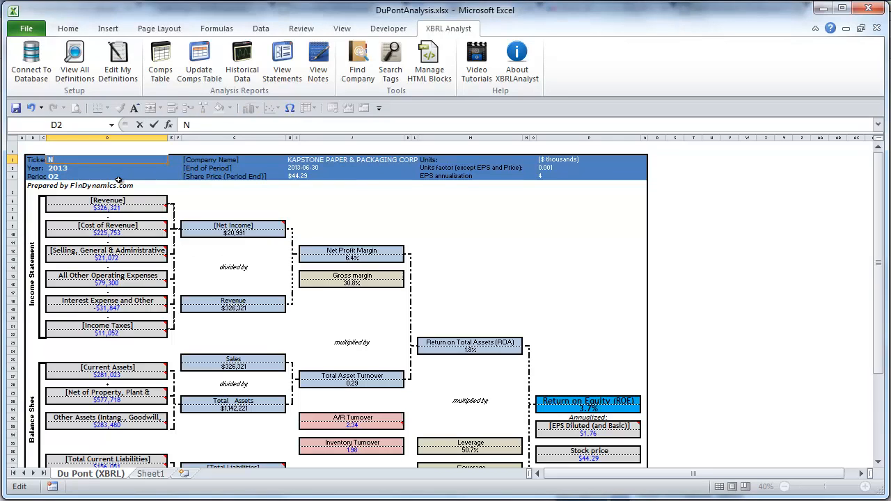
text(P)
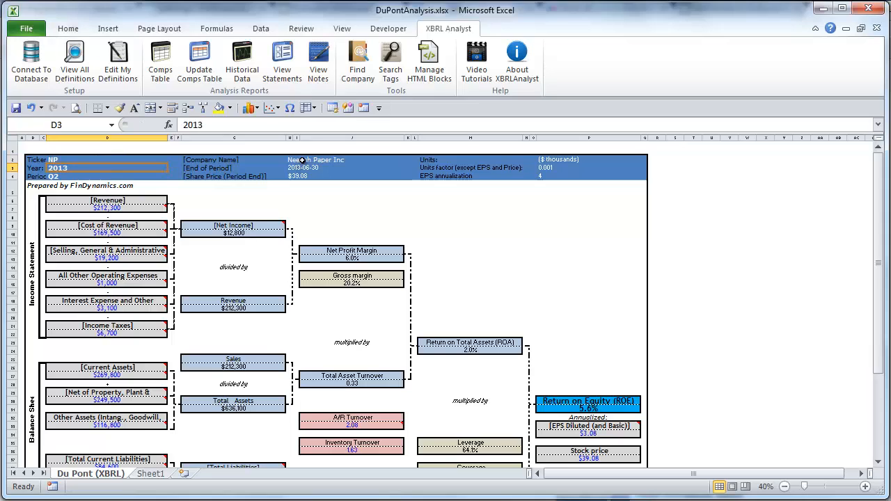
click(315, 160)
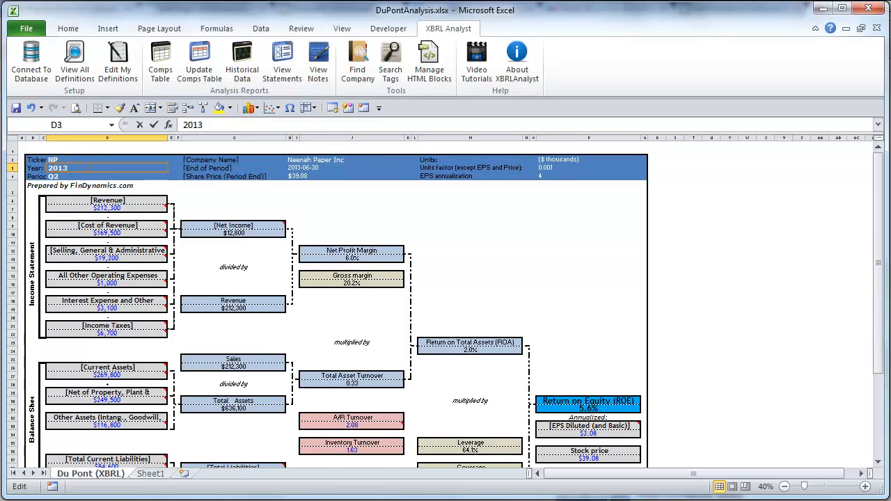
- Set the year in D3 to 2012 and review the resulting ROE, P/E and PEG figures
text(2012)
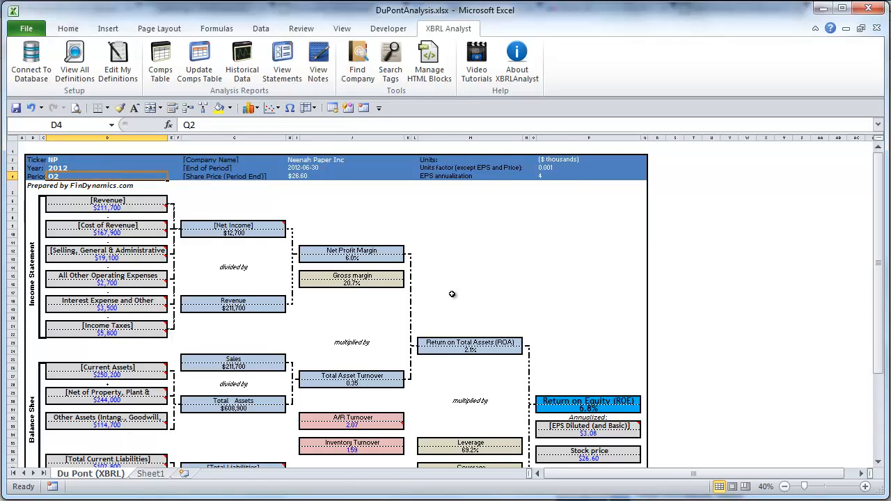
scroll(down, 3)
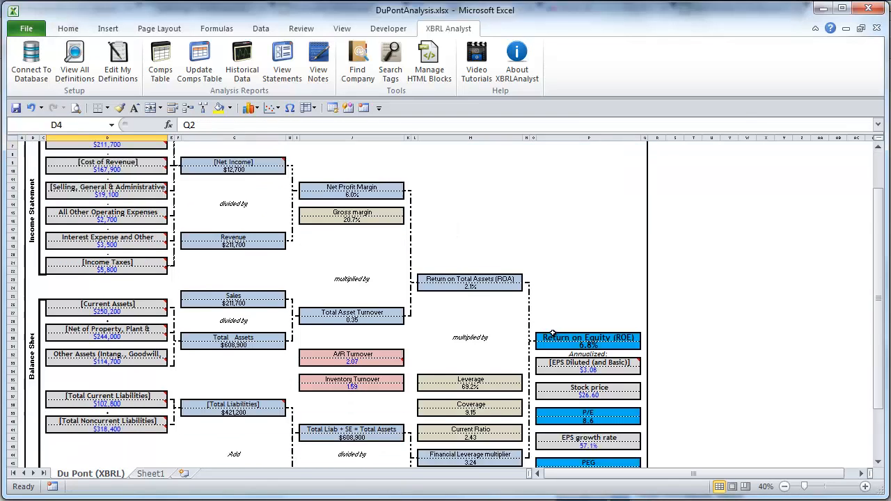
scroll(down, 3)
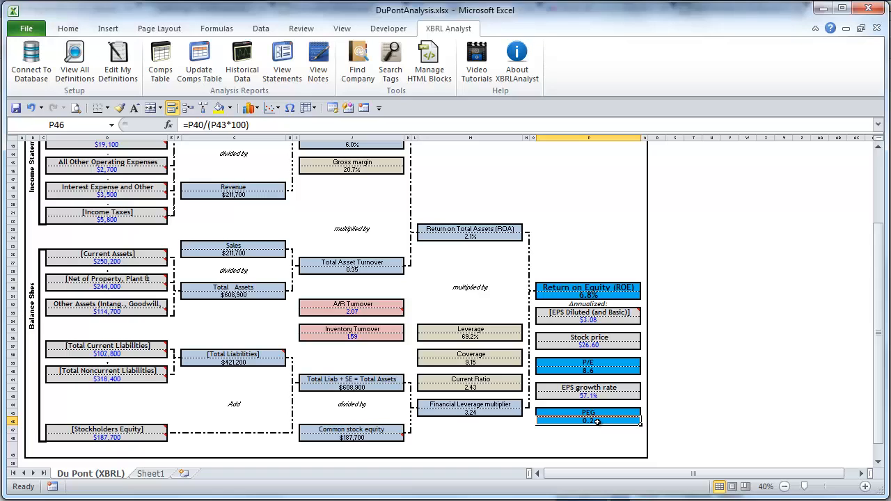
scroll(down, 3)
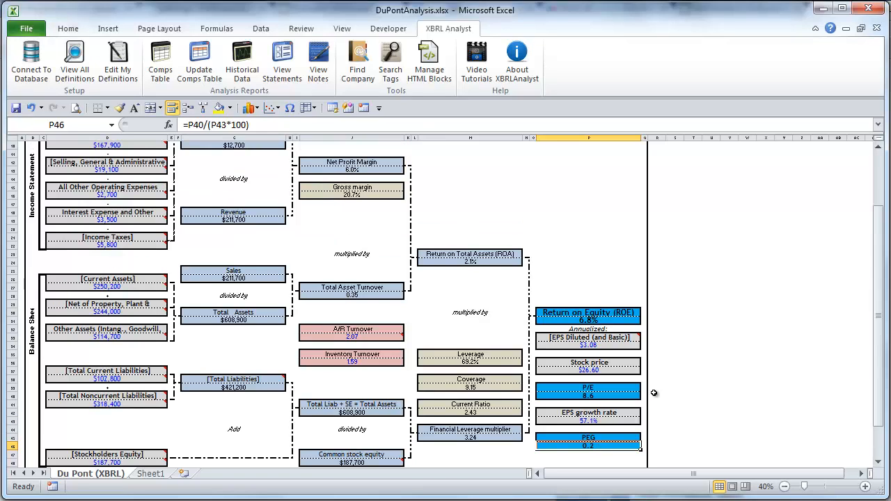
mouse_move(649, 388)
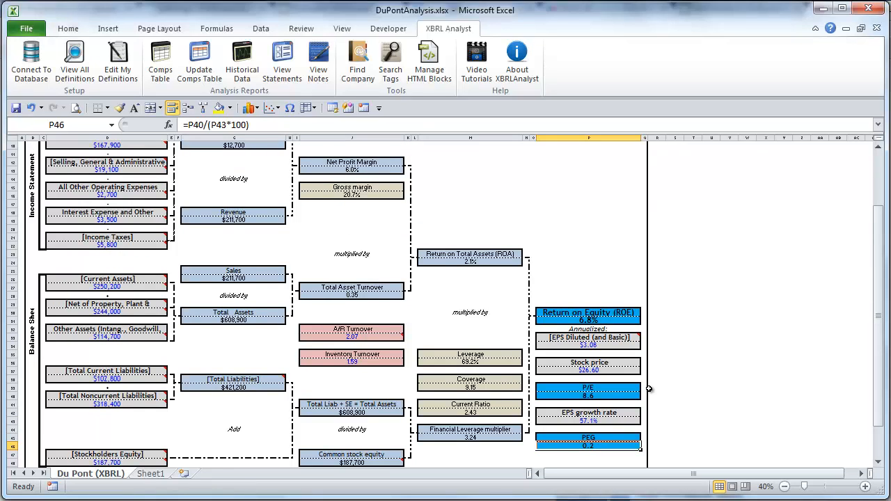